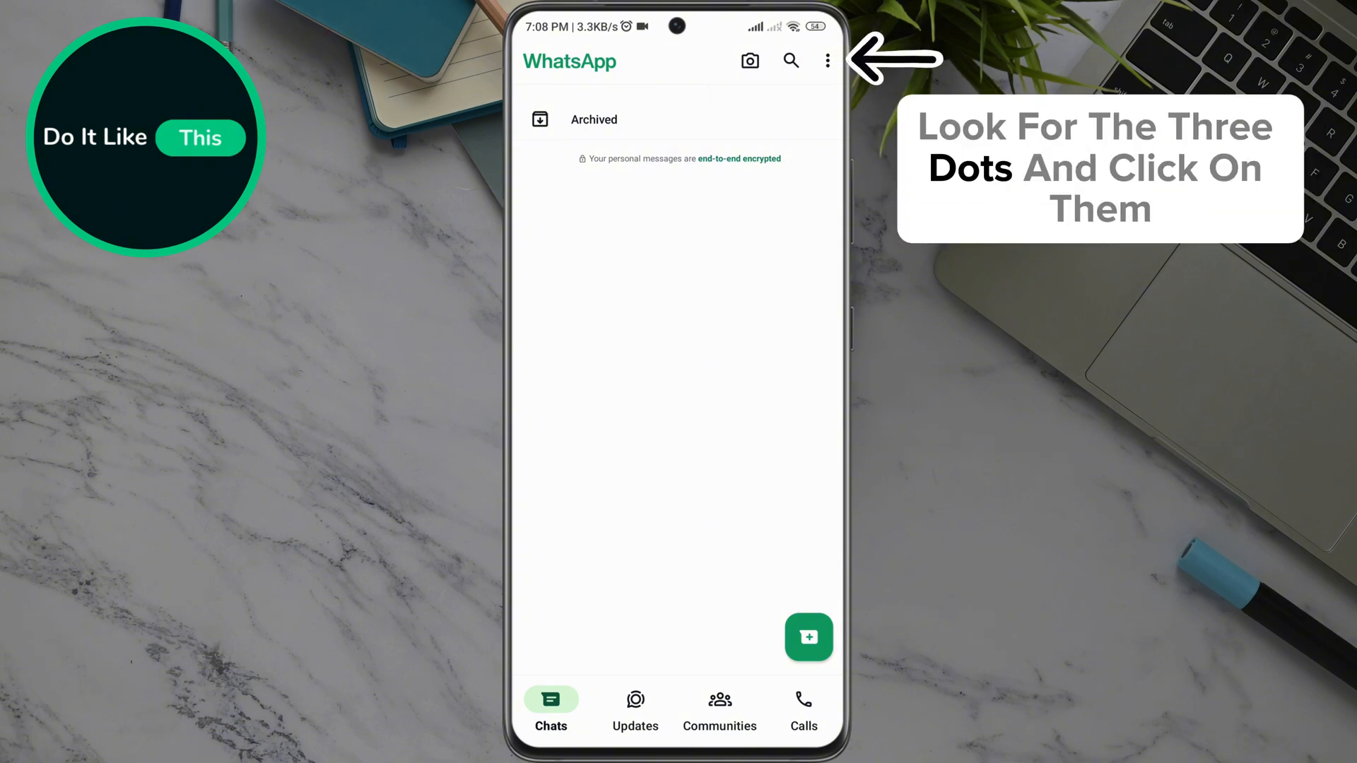
Step: Show the chat list's overflow menu with New group, Linked devices and Settings
{"action": "left_click", "coordinate": [827, 61]}
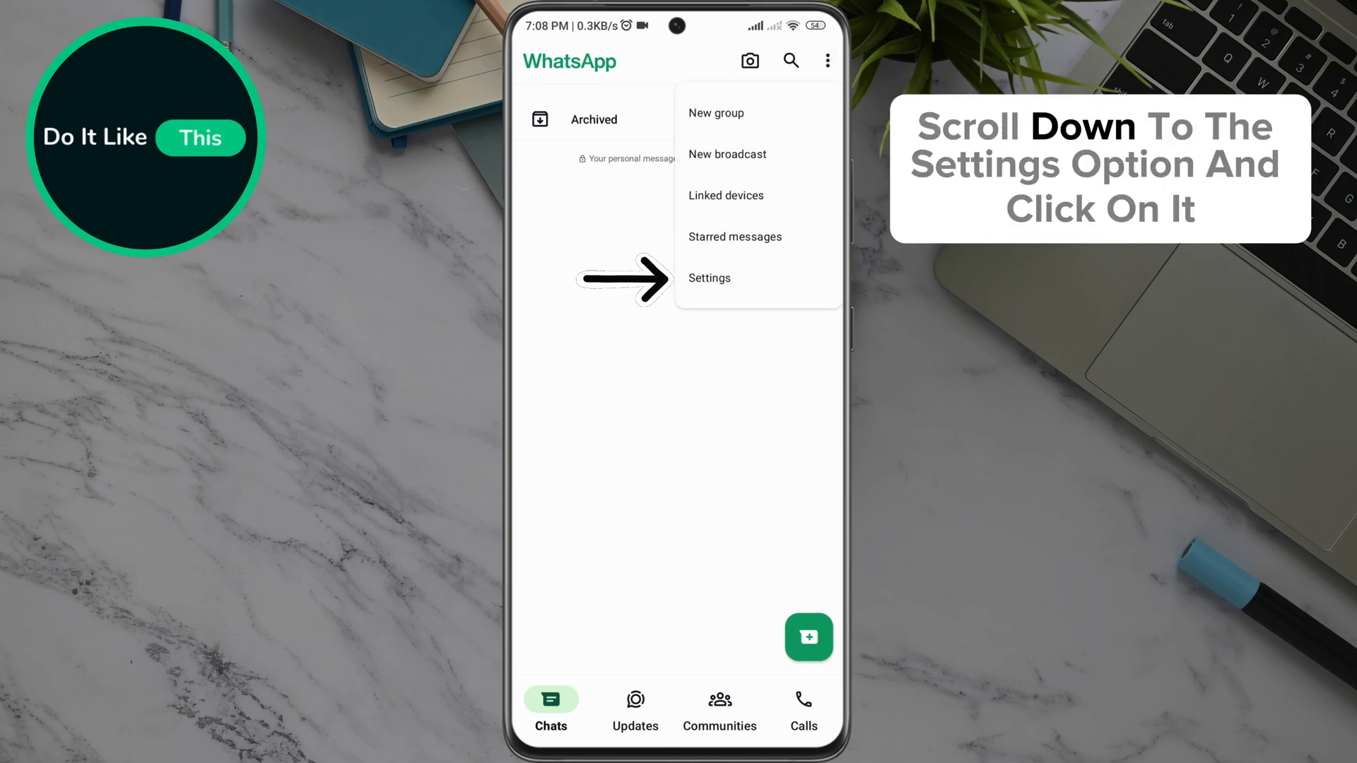
Step: Go into Settings and reach the Account page listing email address and verification options
{"action": "left_click", "coordinate": [708, 279]}
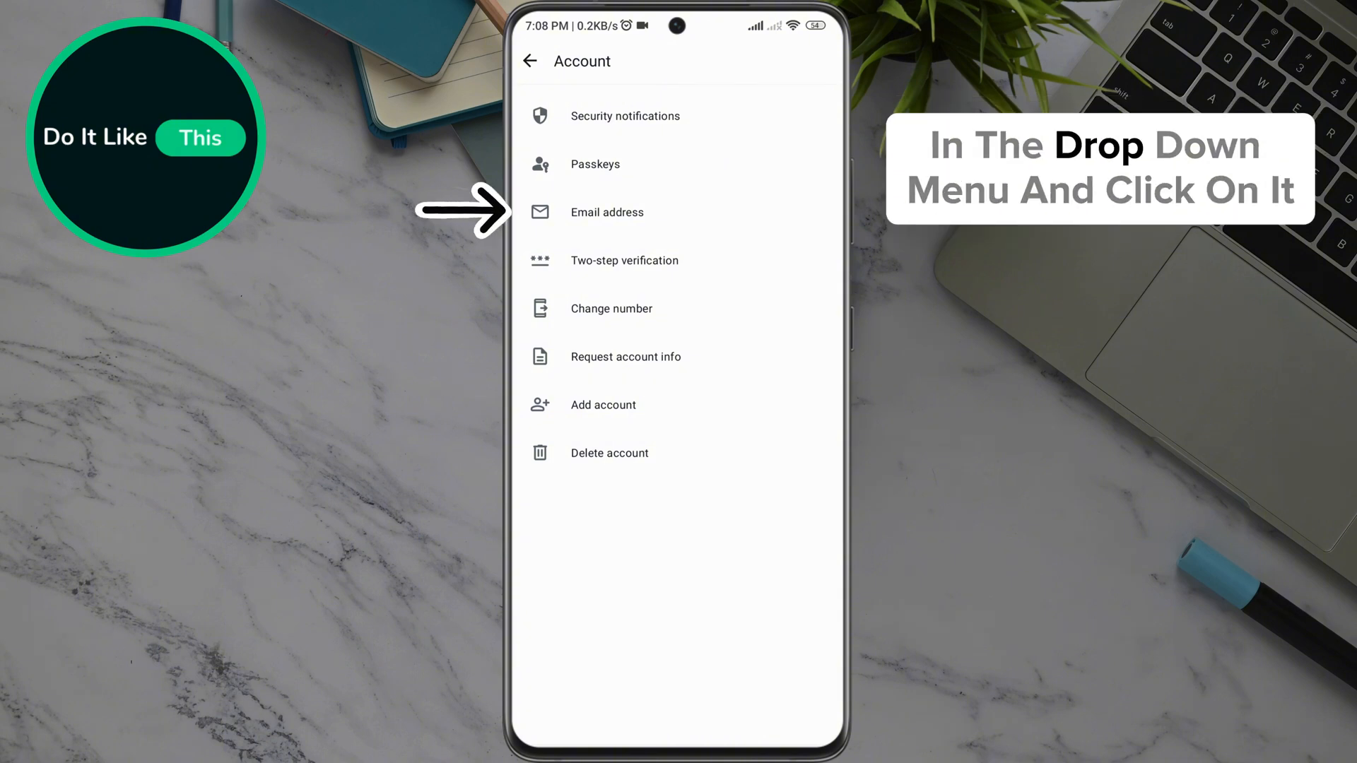
Step: Remove the saved email address from the account, confirm, then leave to the recent-apps overview
{"action": "left_click", "coordinate": [607, 212]}
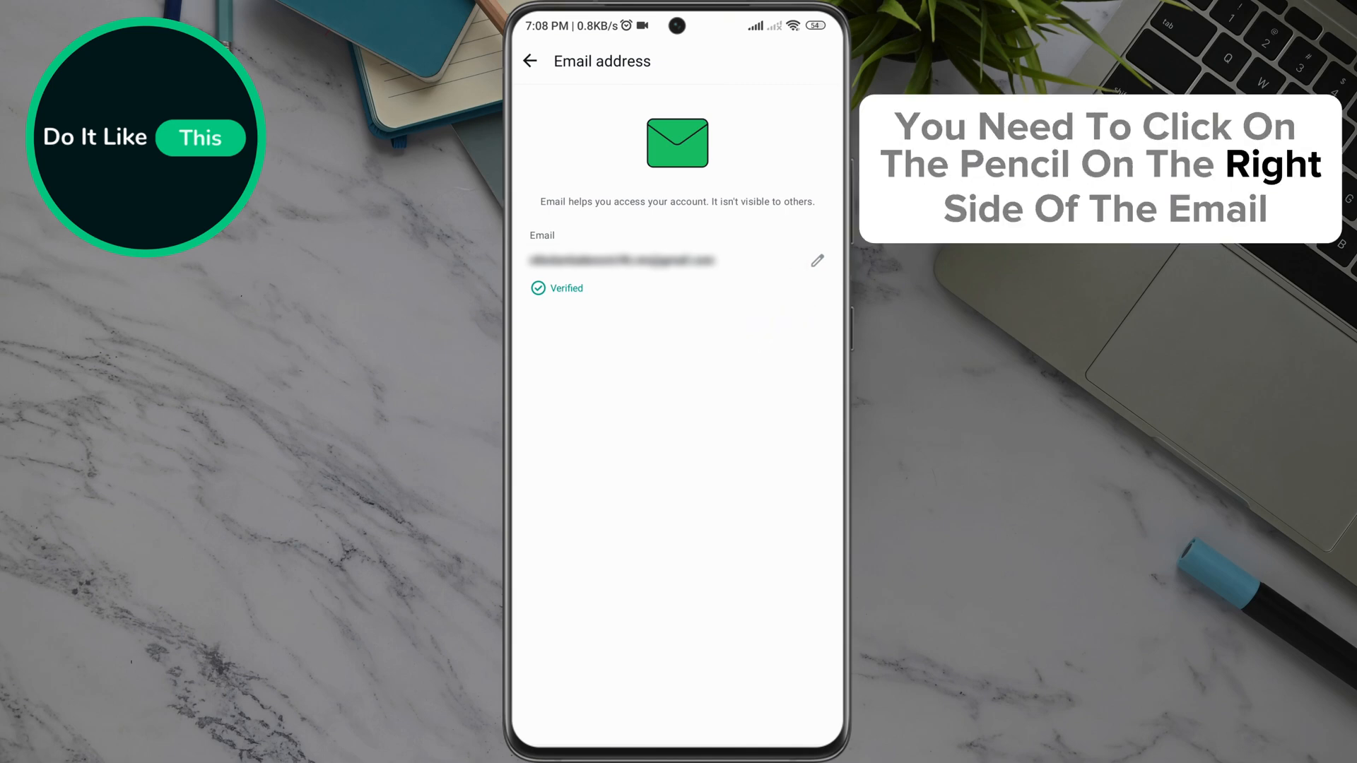
{"action": "left_click", "coordinate": [815, 261]}
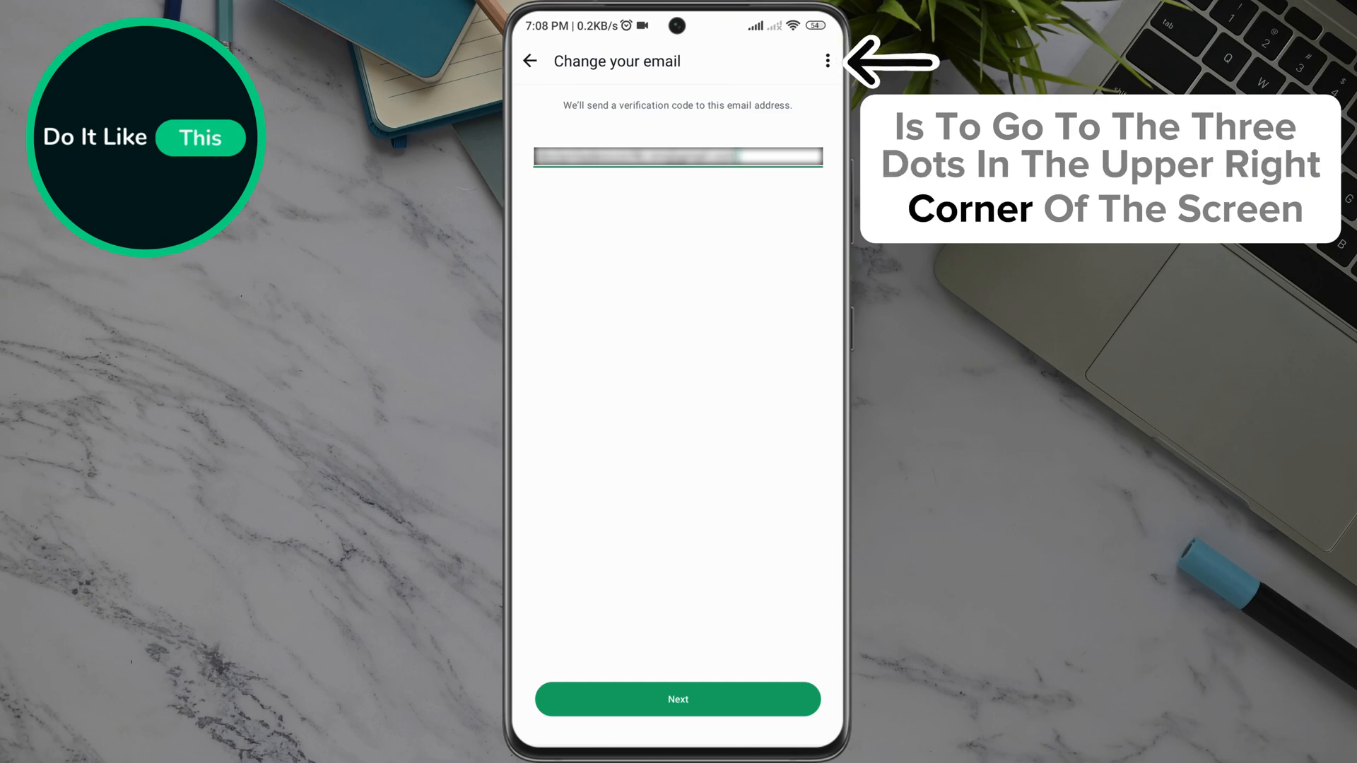
{"action": "left_click", "coordinate": [826, 61]}
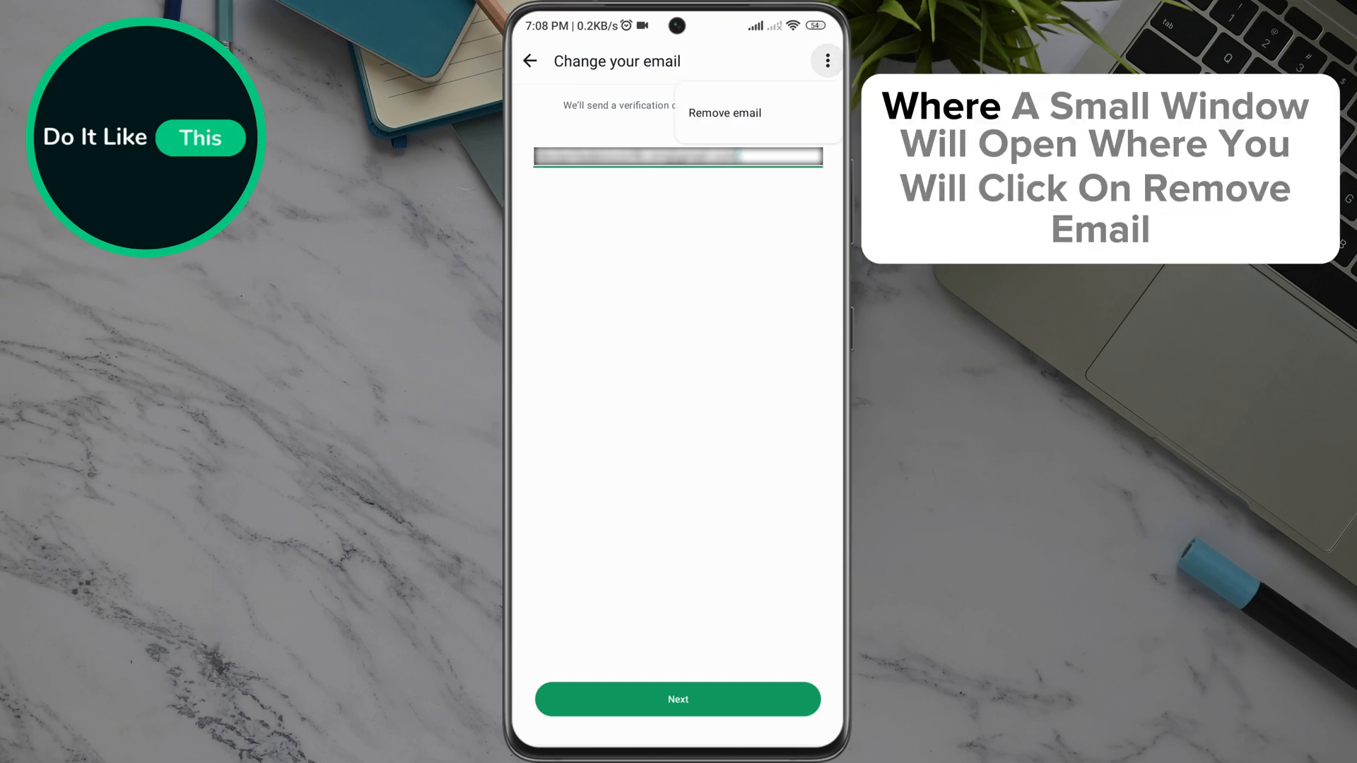
{"action": "left_click", "coordinate": [723, 113]}
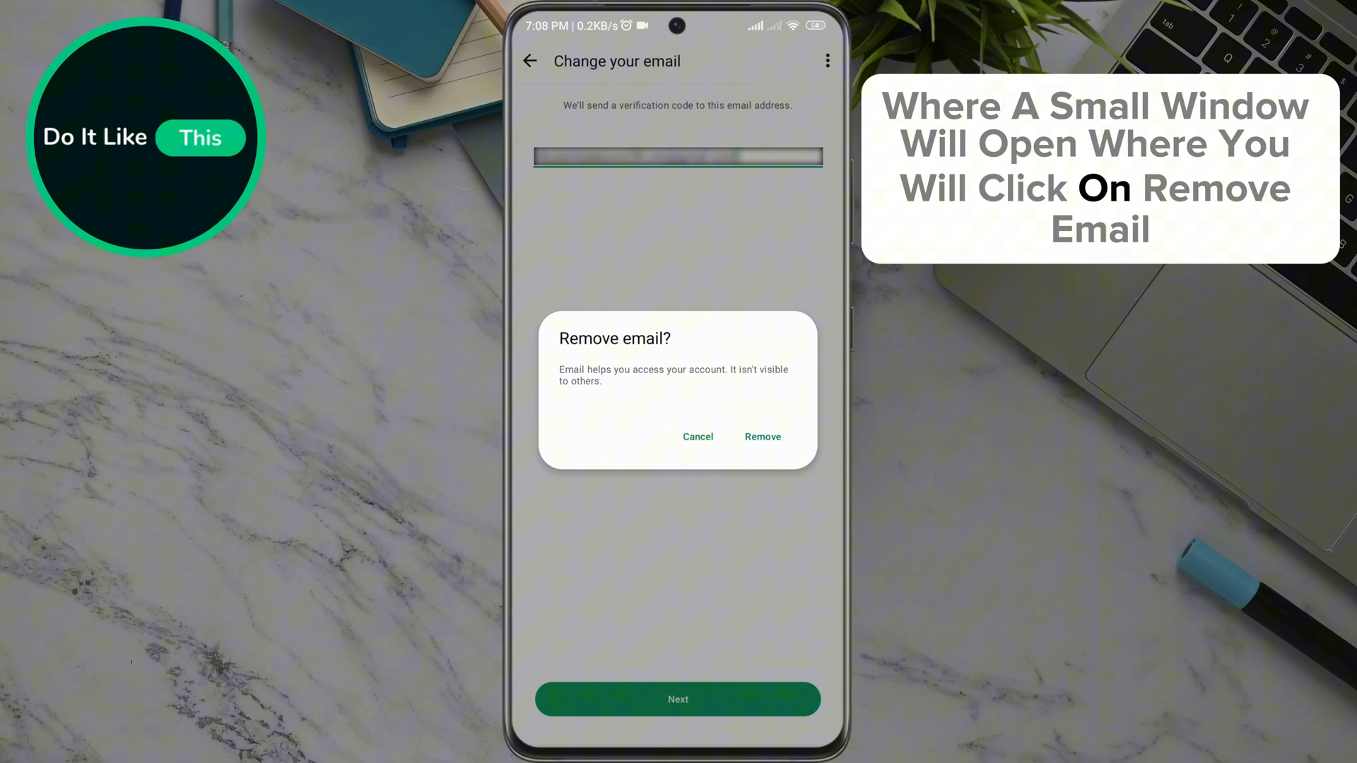
{"action": "left_click", "coordinate": [761, 437]}
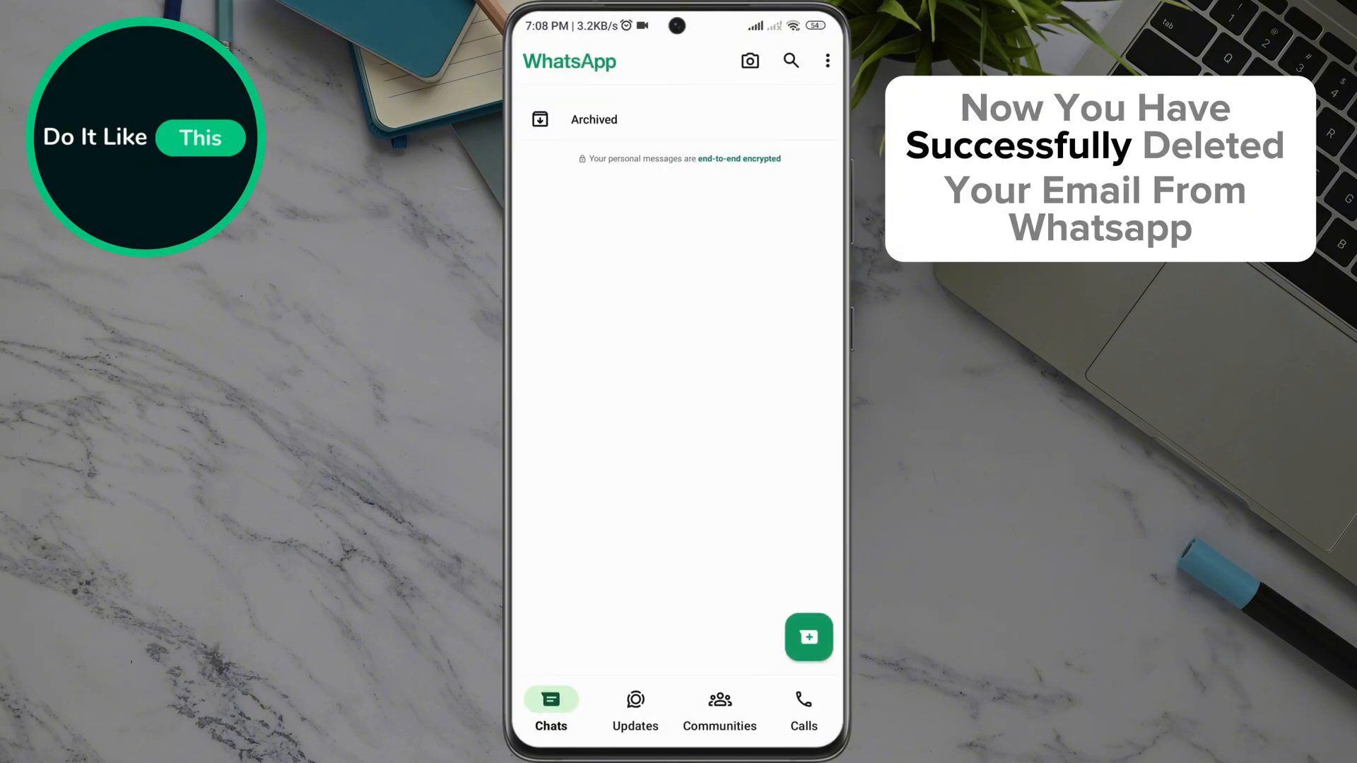
{"action": "key", "text": "Home"}
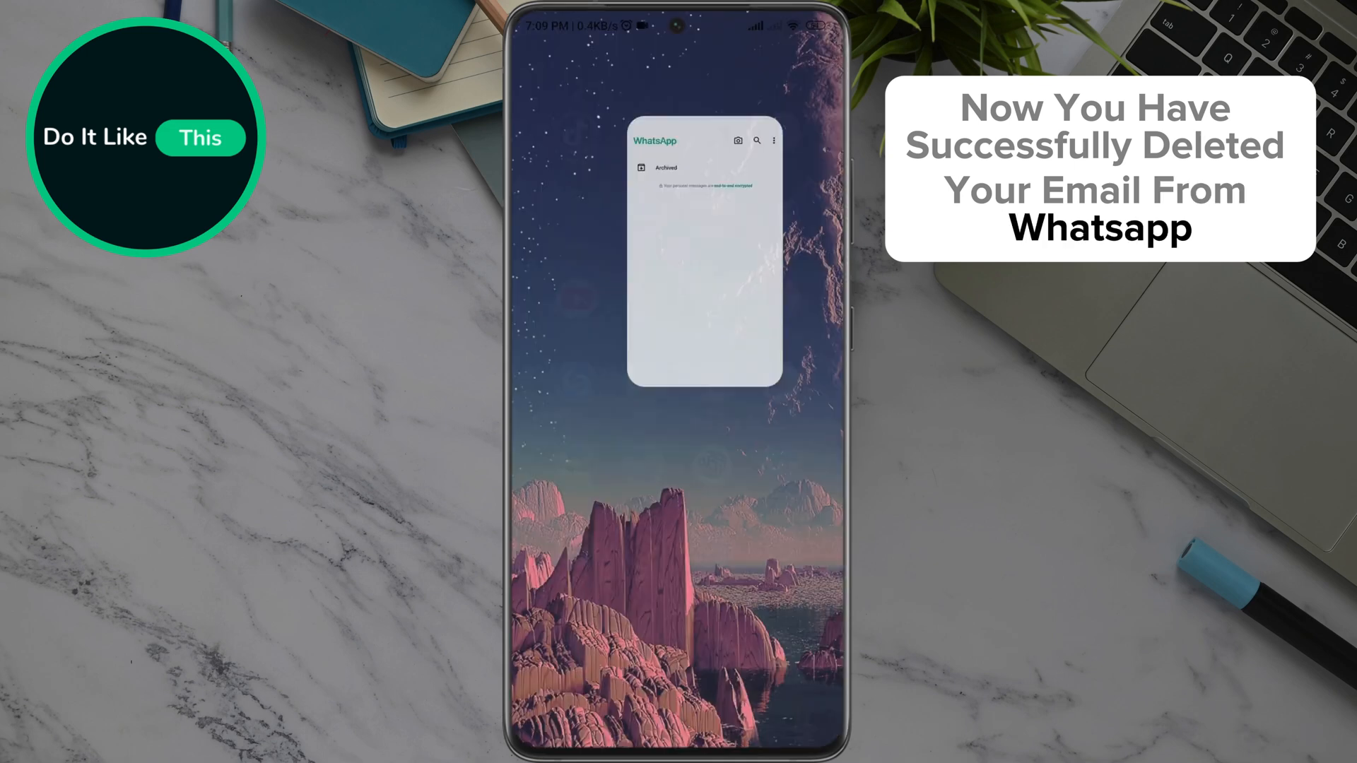